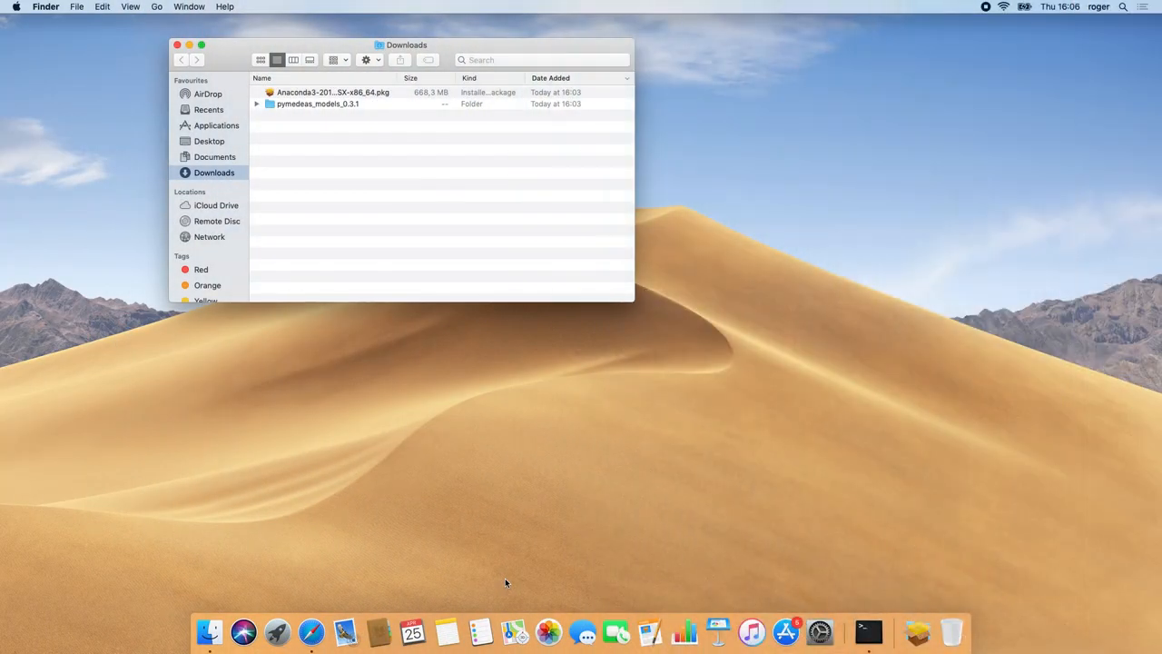
mouse_move(308, 97)
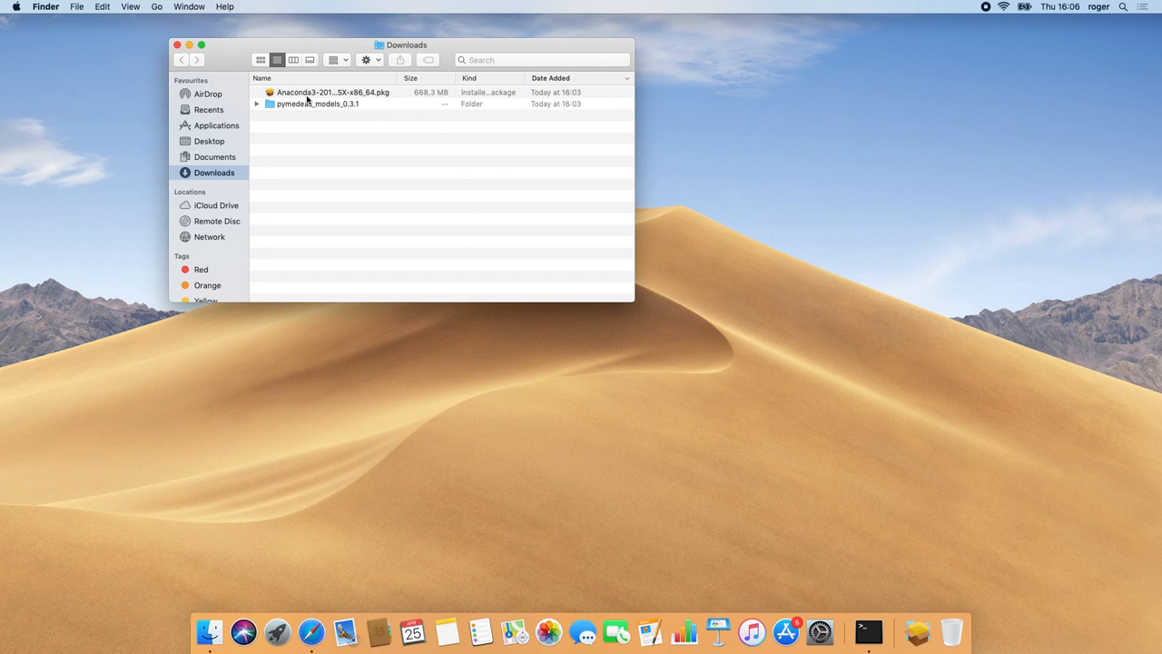
- Select the Anaconda3 .pkg installer in the Downloads folder
click(332, 92)
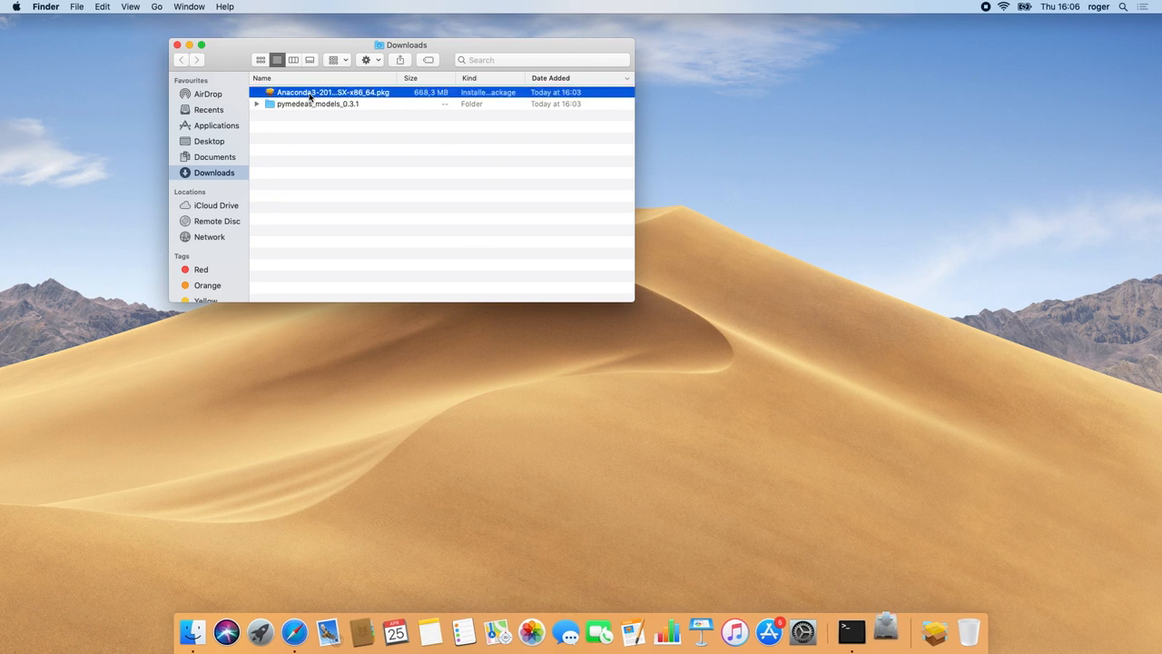
- Run the Anaconda3 installer through introduction, licence and authorisation to completion, then close it
double_click(336, 92)
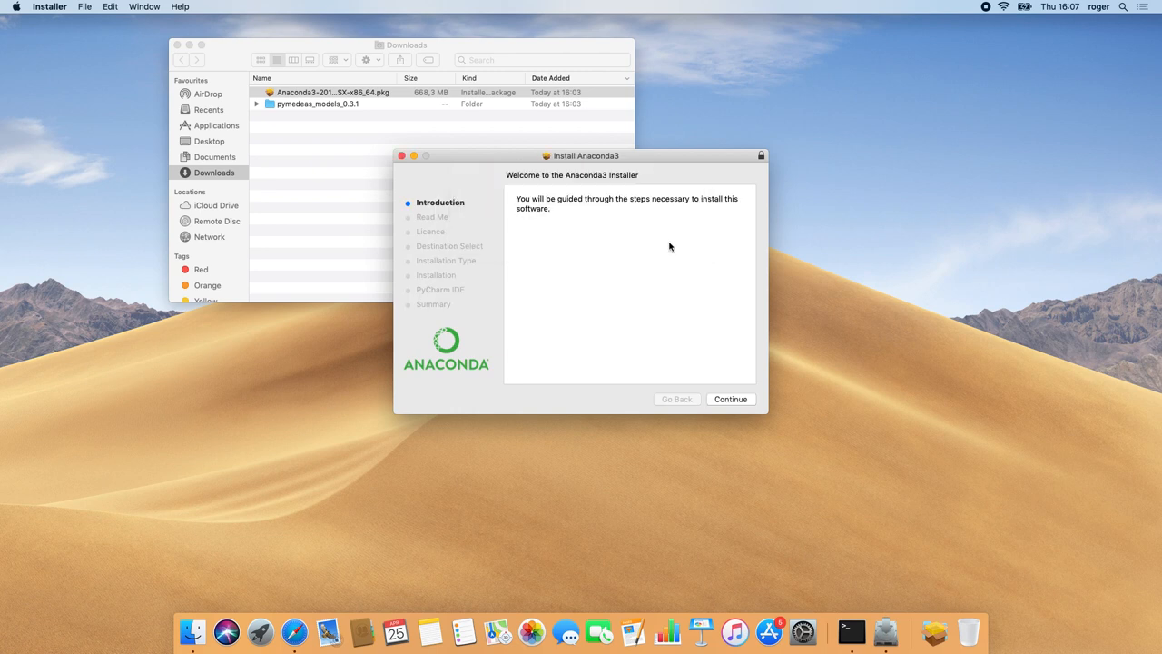
click(729, 399)
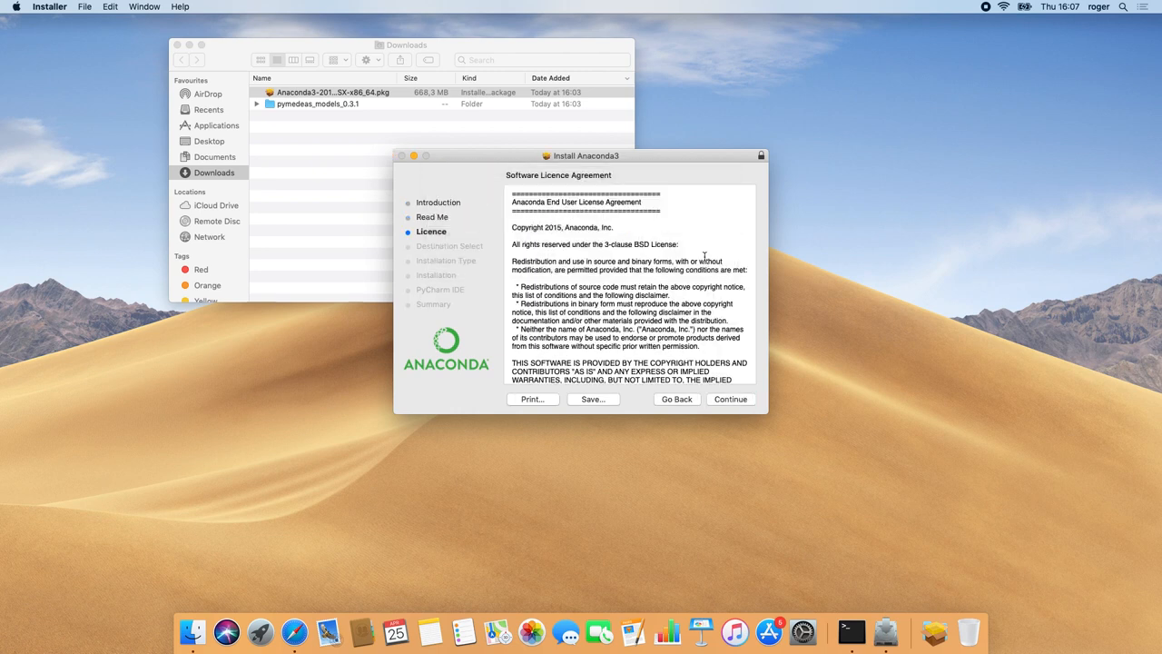
click(731, 398)
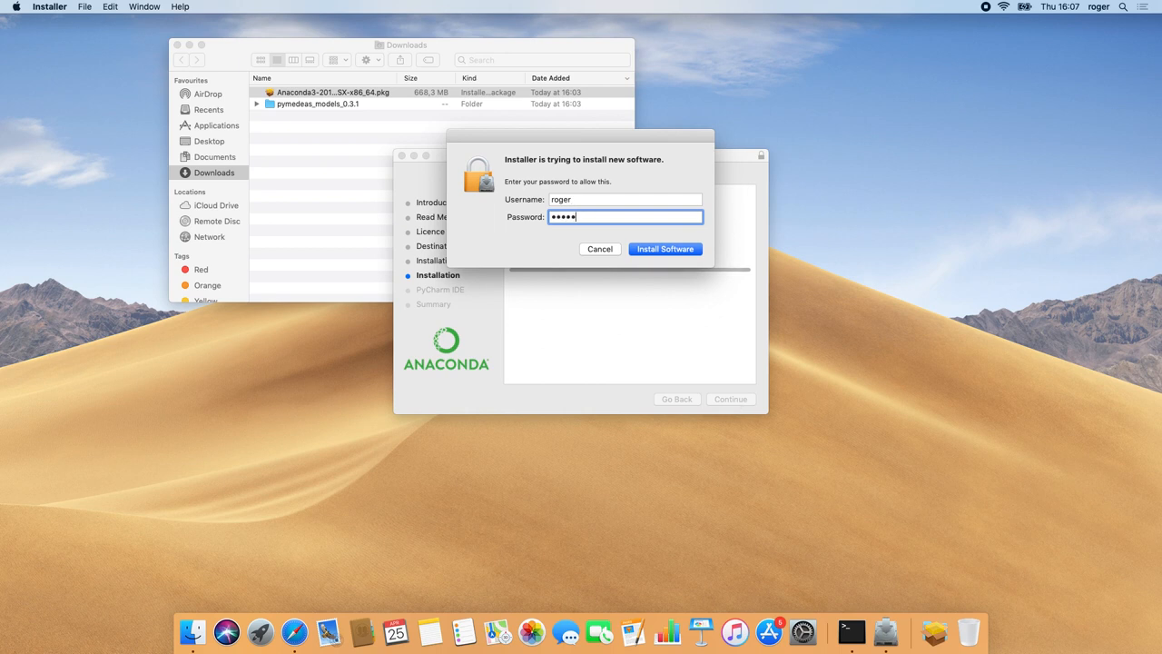
click(665, 249)
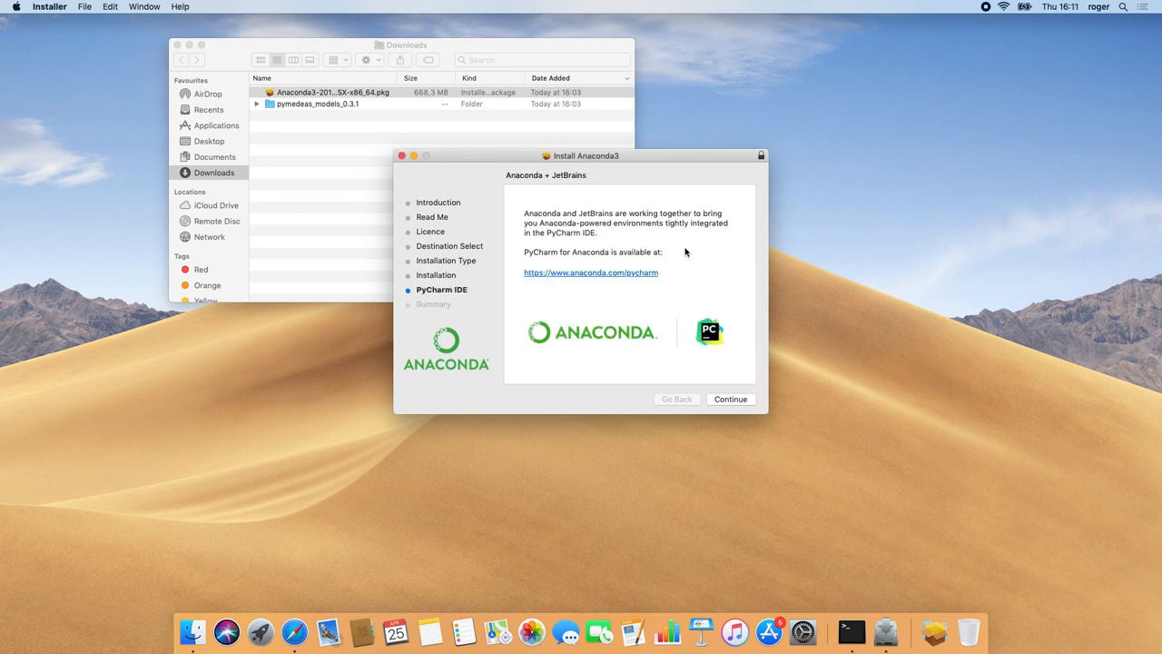
click(730, 398)
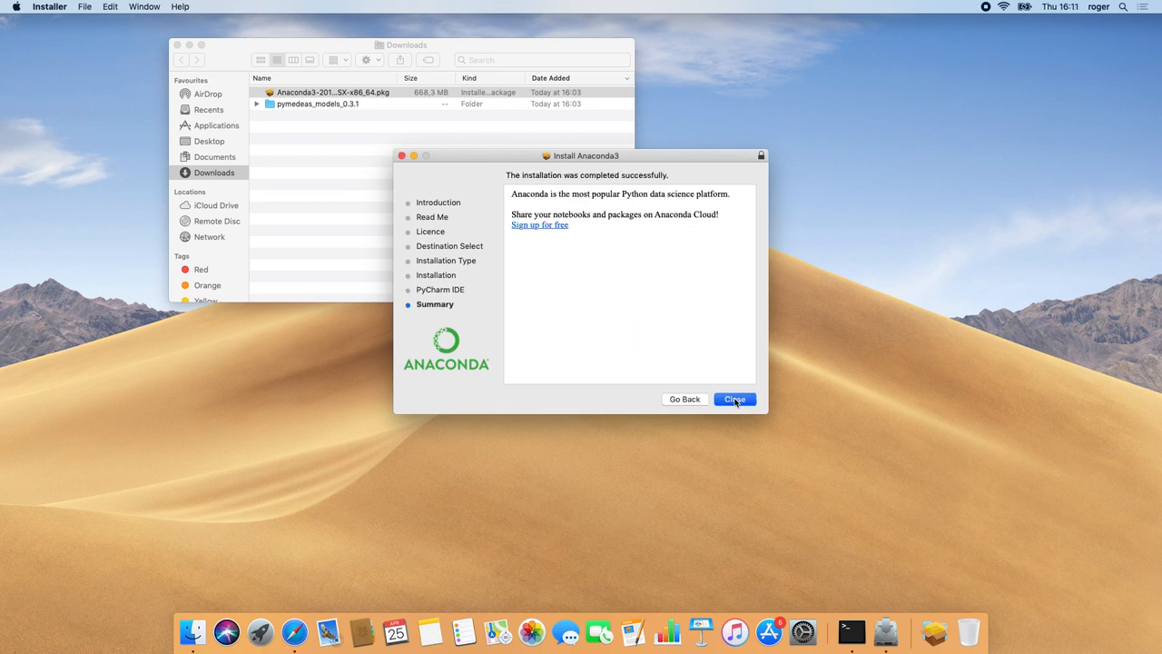
click(735, 398)
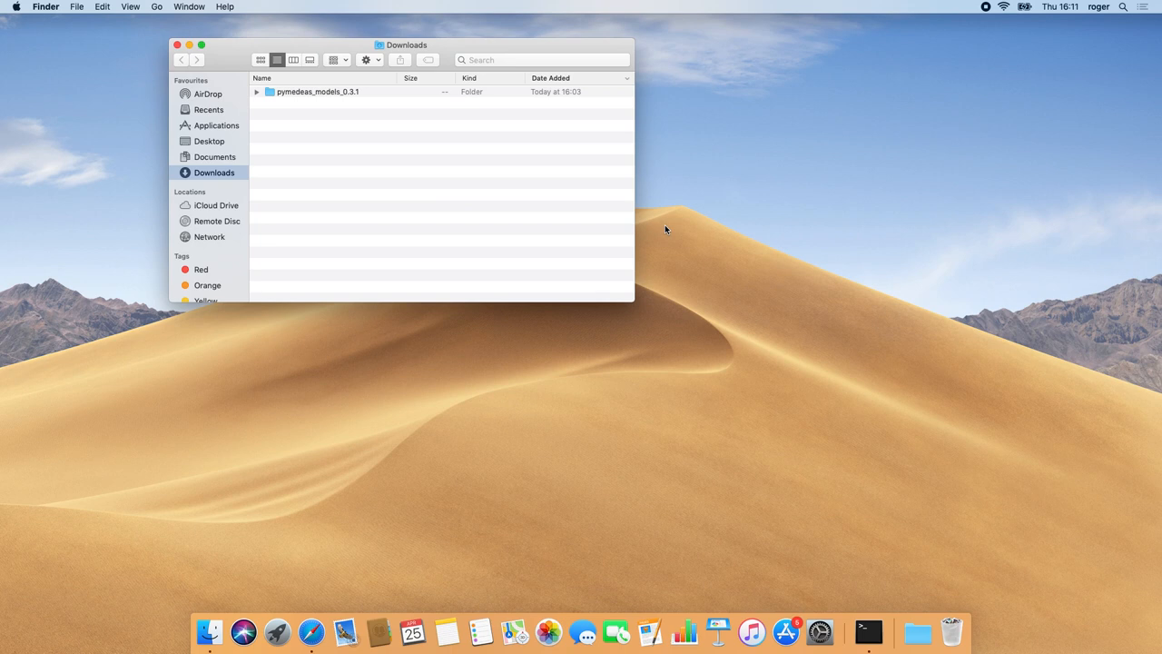
click(834, 628)
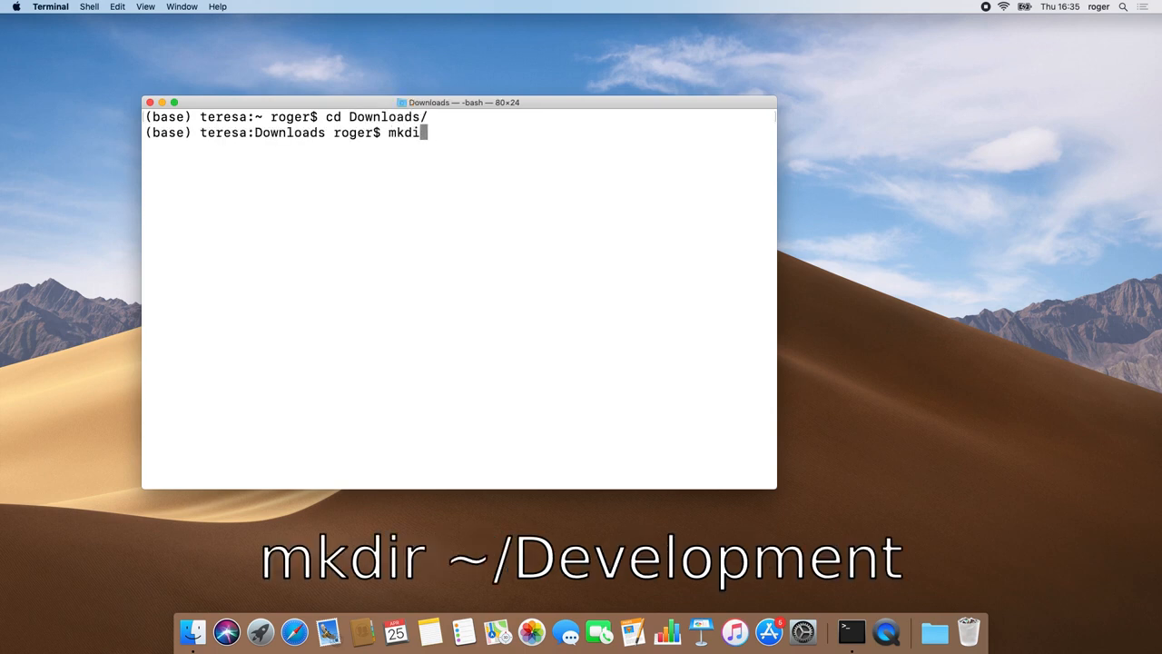
- Make ~/Development, move pymedeas_models_0.3.1 into it, cd into the project and list files
text(~/Development)
text(mv pymedeas_models_0.3.1/)
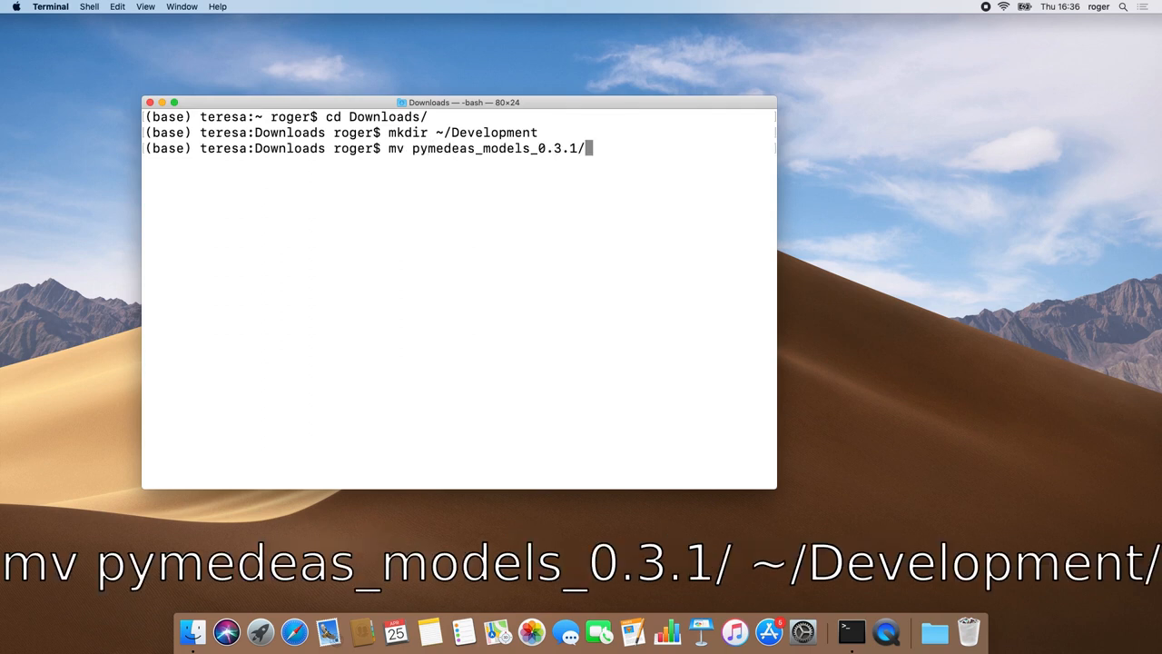
text(~/Development/)
text(cd ../Development/pymedeas_models_0.3.1/)
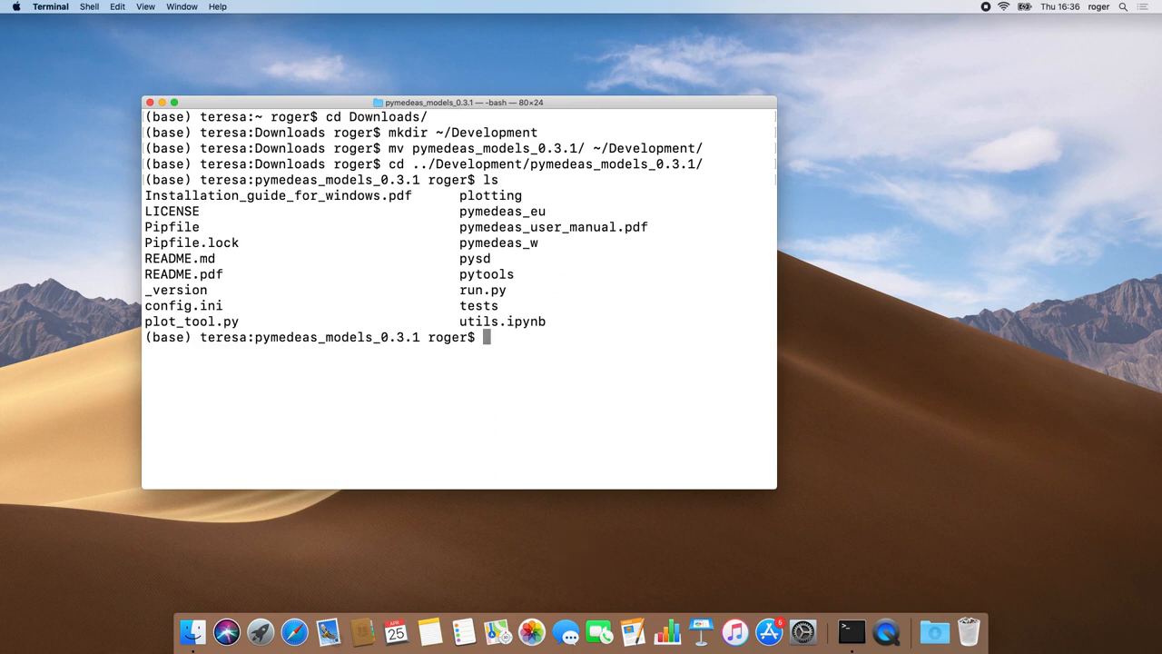
text(clear)
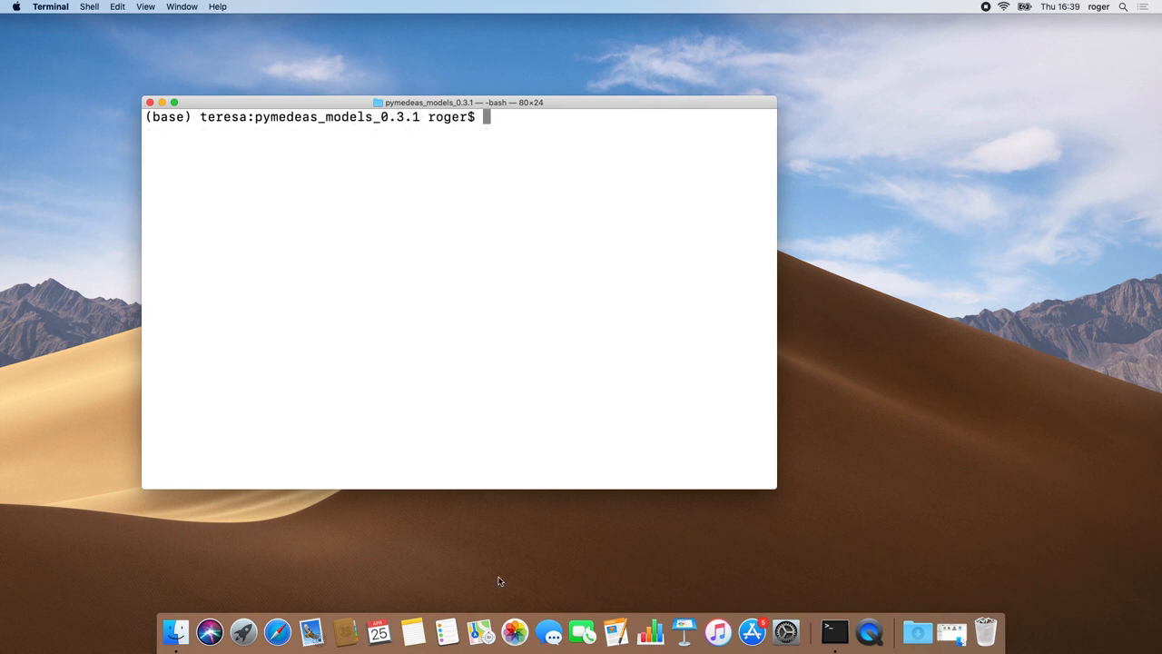
- Install pipenv with pip install pipenv and start typing pipenv install
text(pip install)
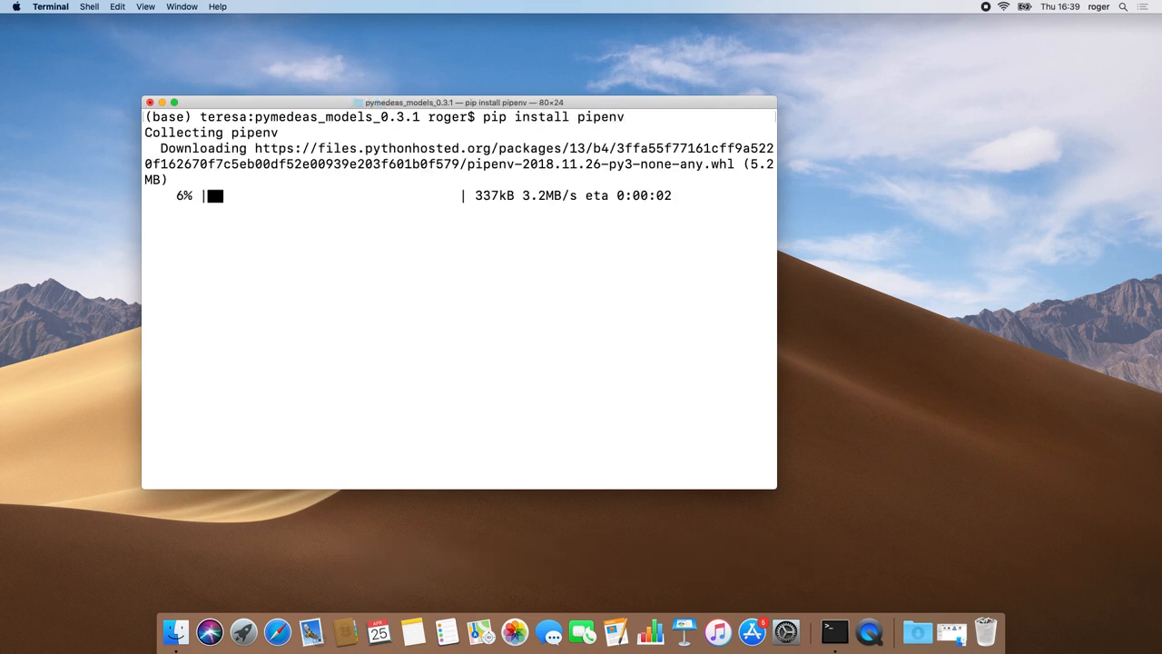
text(pi)
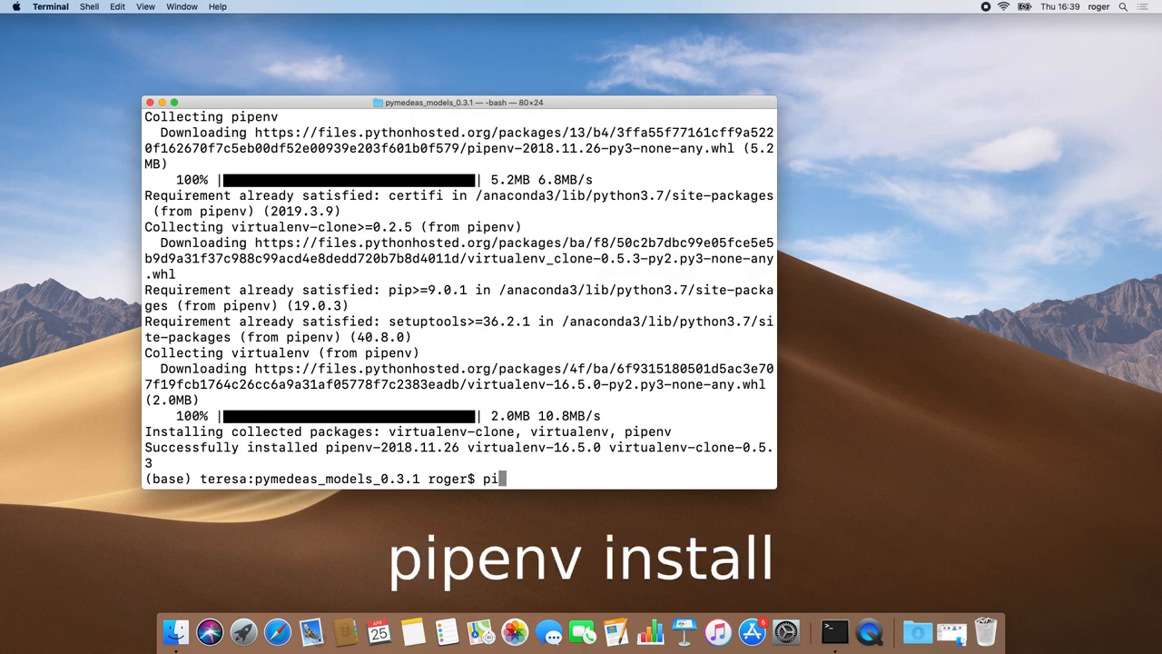
text(penv)
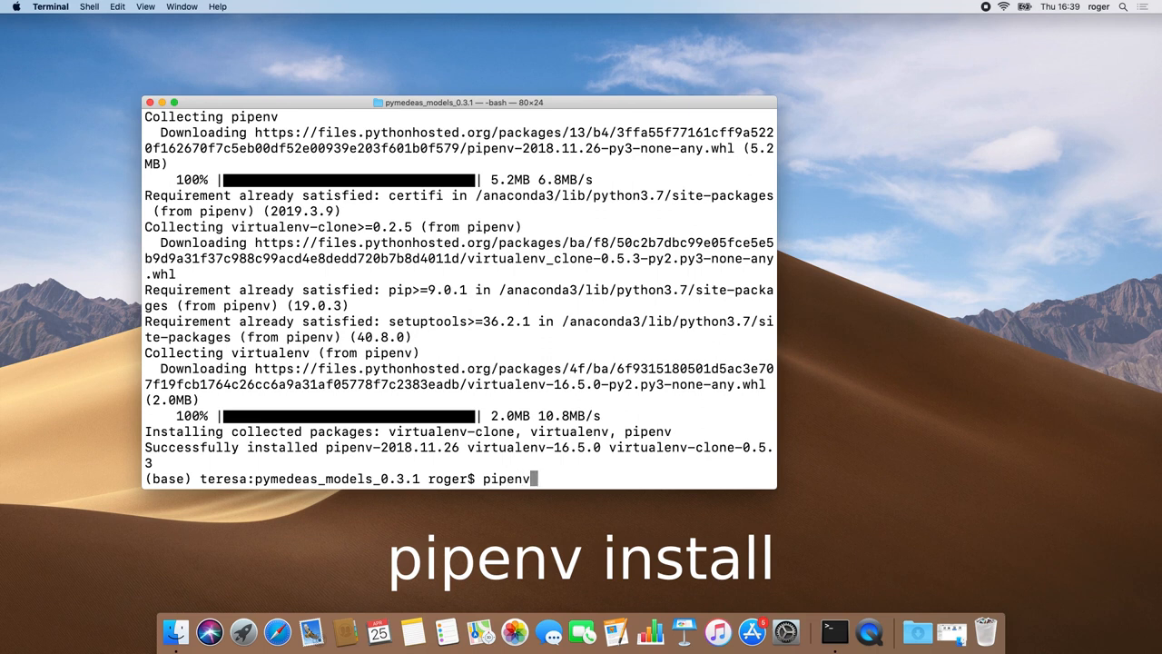
text(install)
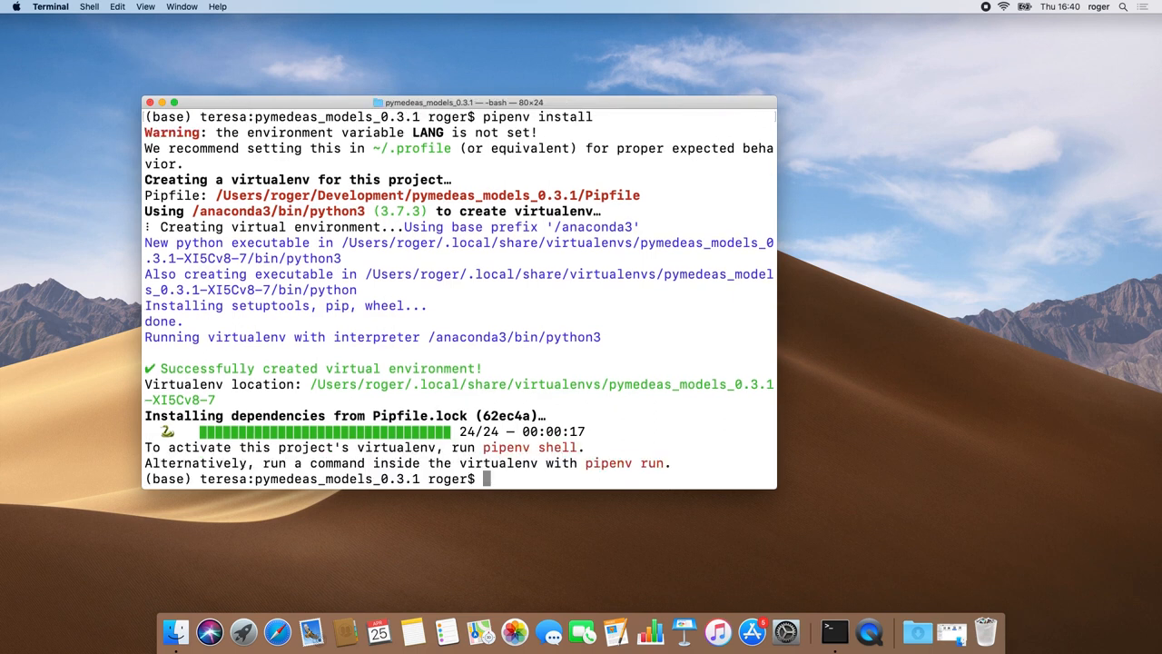
- Run pipenv install for the 24 locked dependencies, then activate it with pipenv shell
text(pipe)
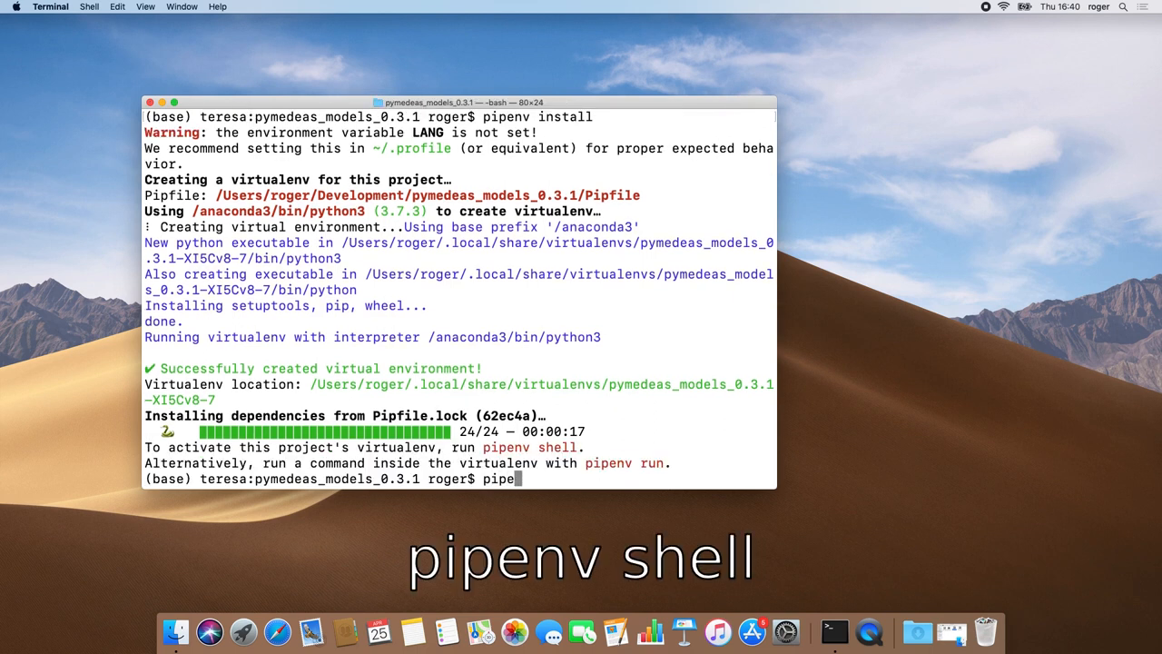
text(nv shell)
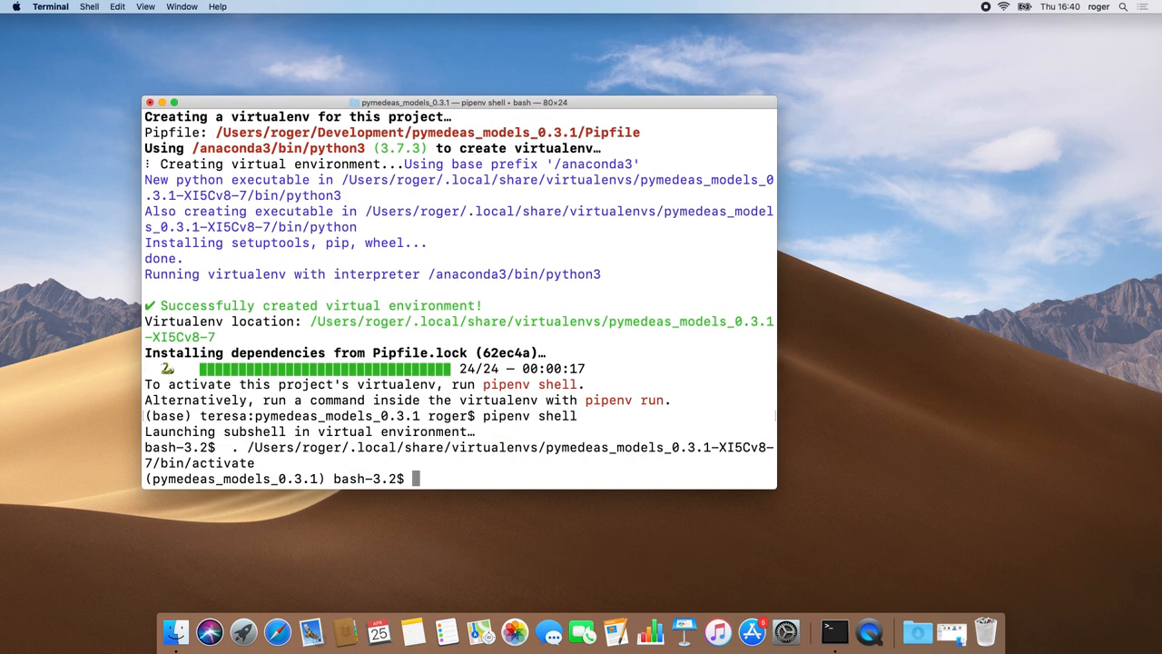
text(clea)
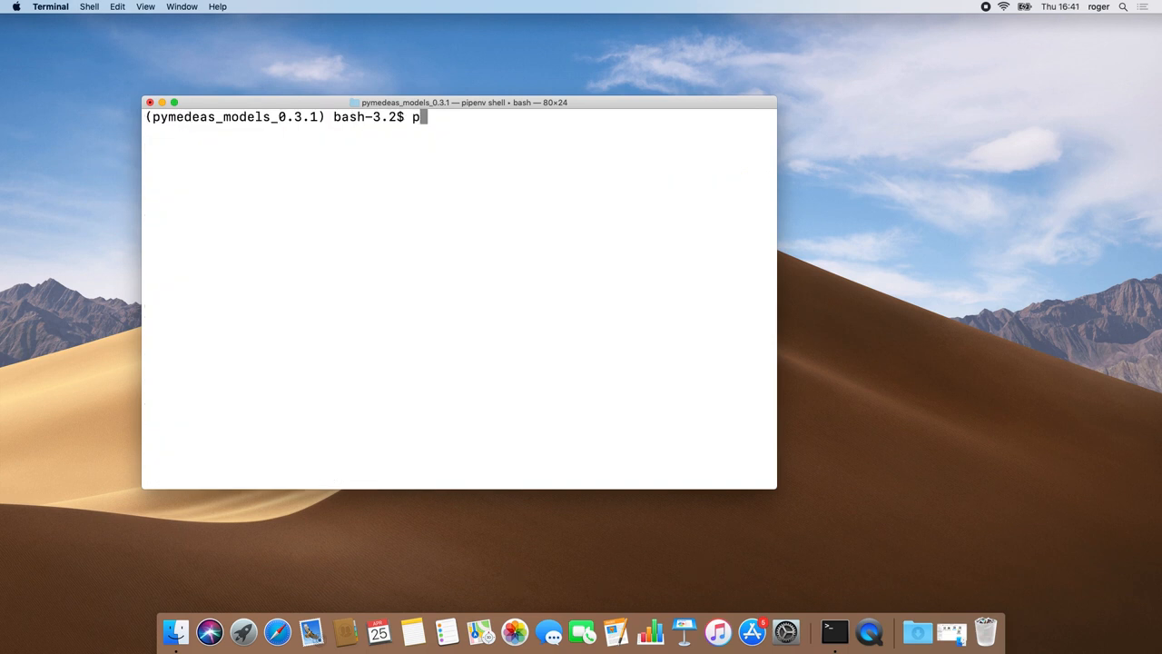
- Run python run.py -h to view options, then start typing python run.py -s
text(ython run)
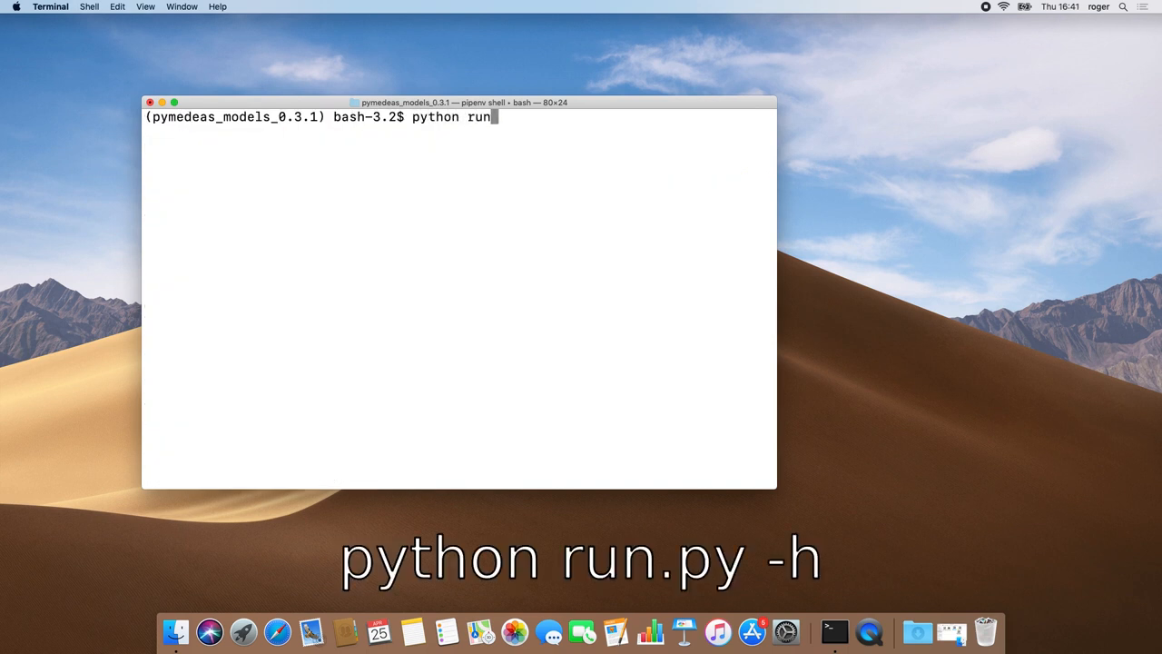
text(.p)
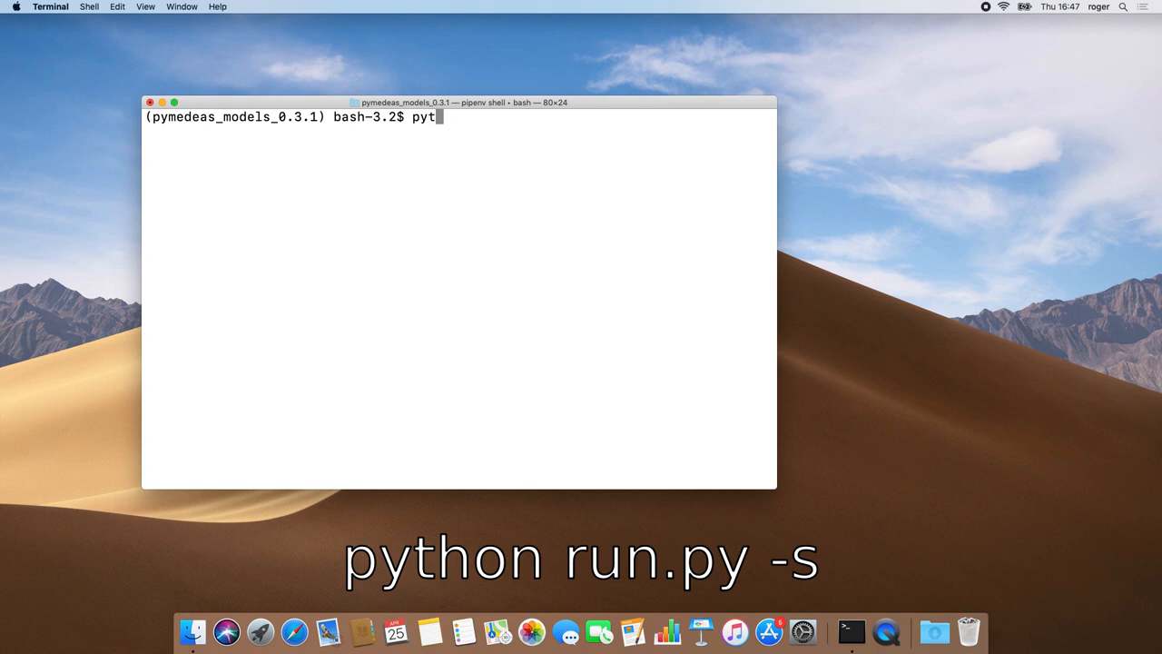
text(hon run.p)
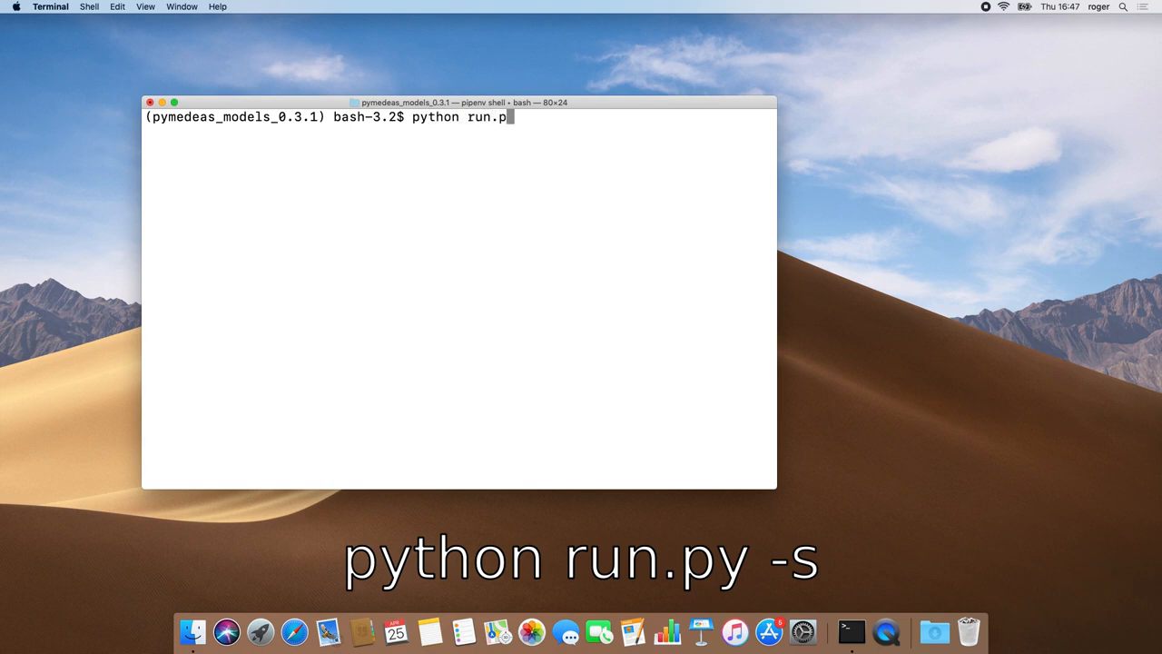